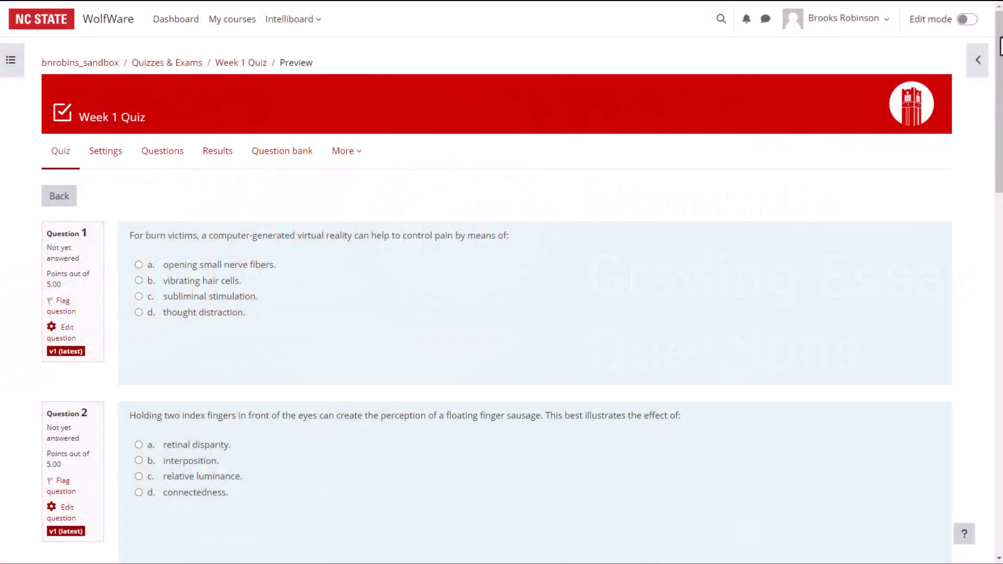
- Find Week 1 Quiz under Quizzes & Exams and open its Results grades report
{"action": "scroll", "scroll_direction": "down", "scroll_amount": 3}
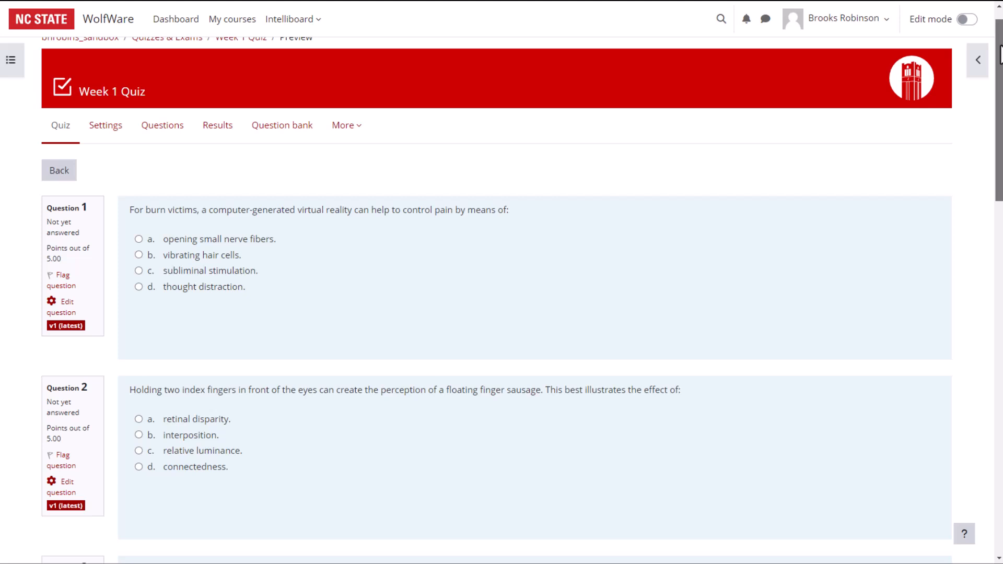
{"action": "scroll", "scroll_direction": "down", "scroll_amount": 3}
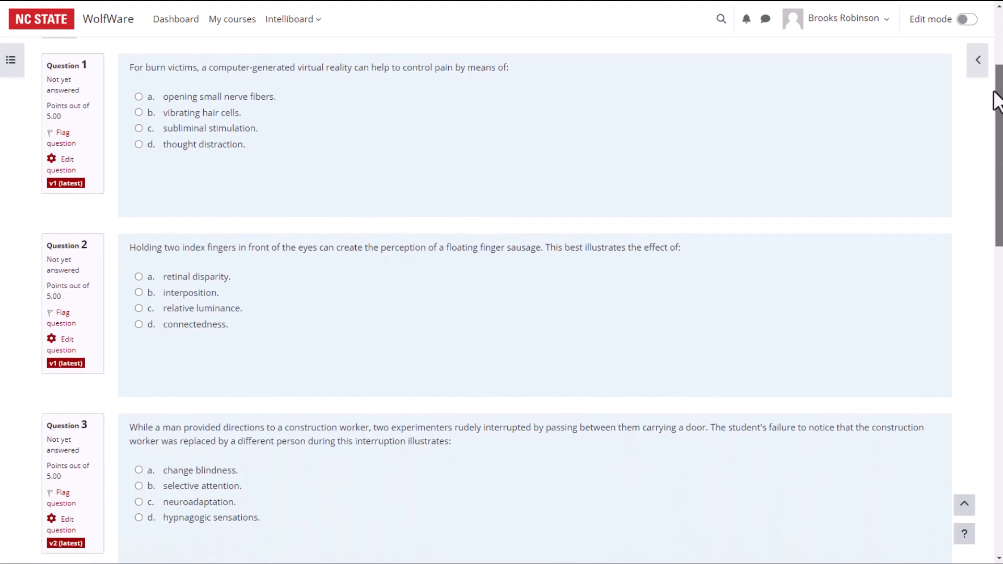
{"action": "scroll", "scroll_direction": "down", "scroll_amount": 3}
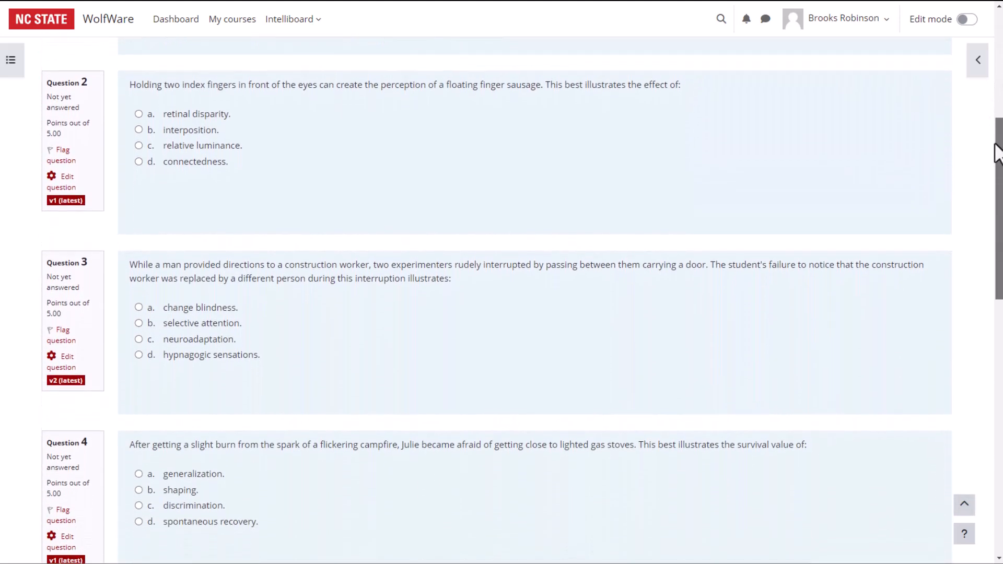
{"action": "scroll", "scroll_direction": "down", "scroll_amount": 3}
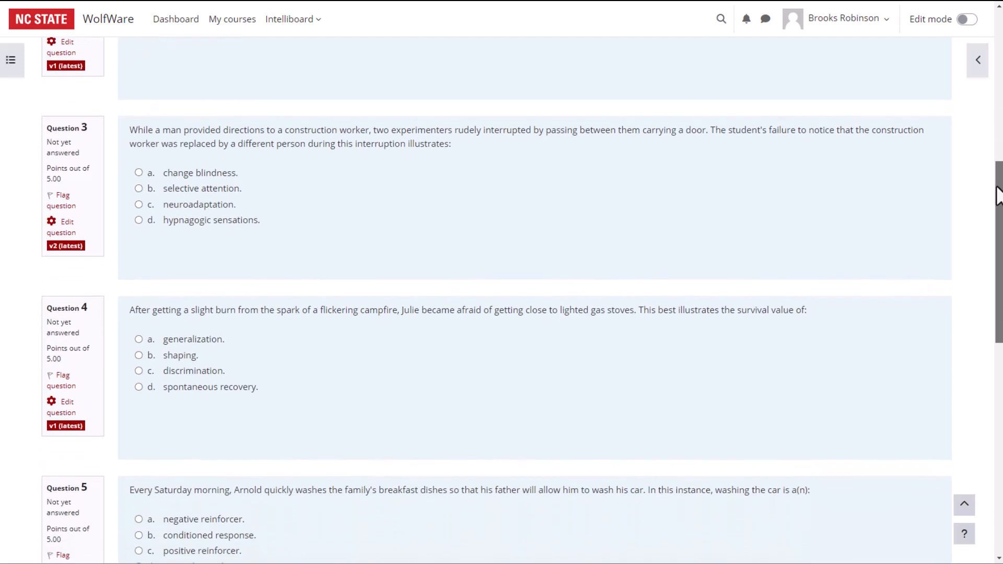
{"action": "scroll", "scroll_direction": "down", "scroll_amount": 3}
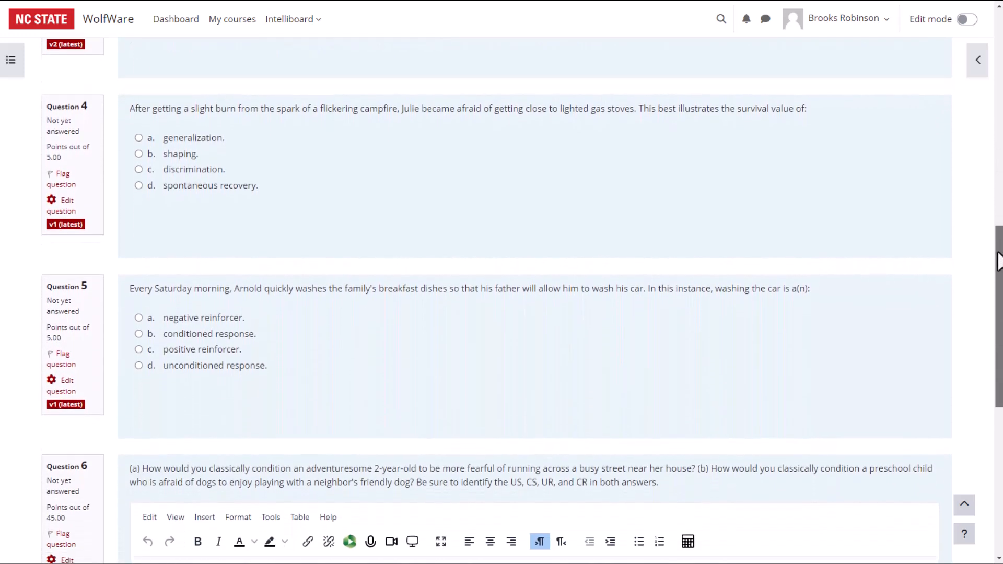
{"action": "scroll", "scroll_direction": "down", "scroll_amount": 3}
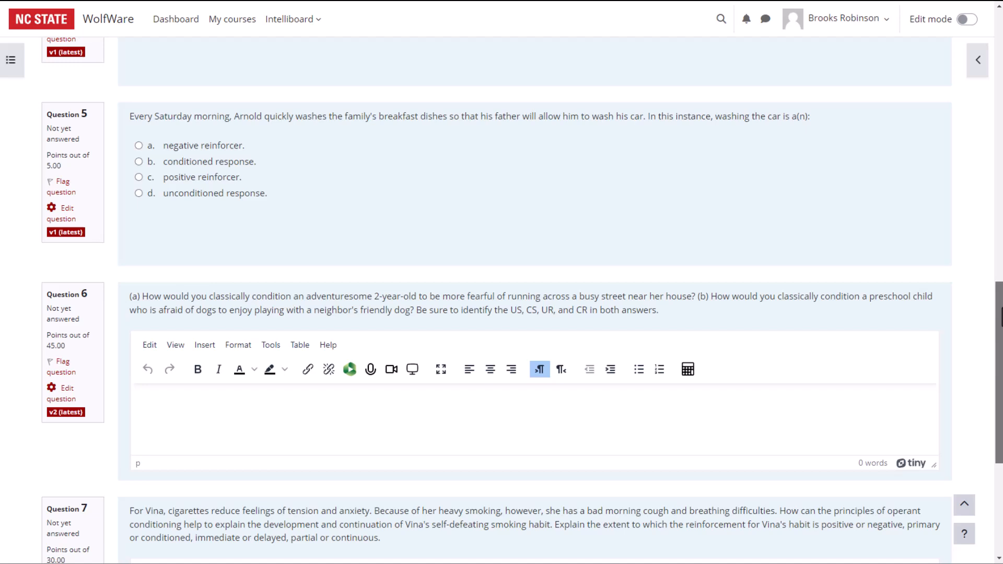
{"action": "scroll", "scroll_direction": "down", "scroll_amount": 3}
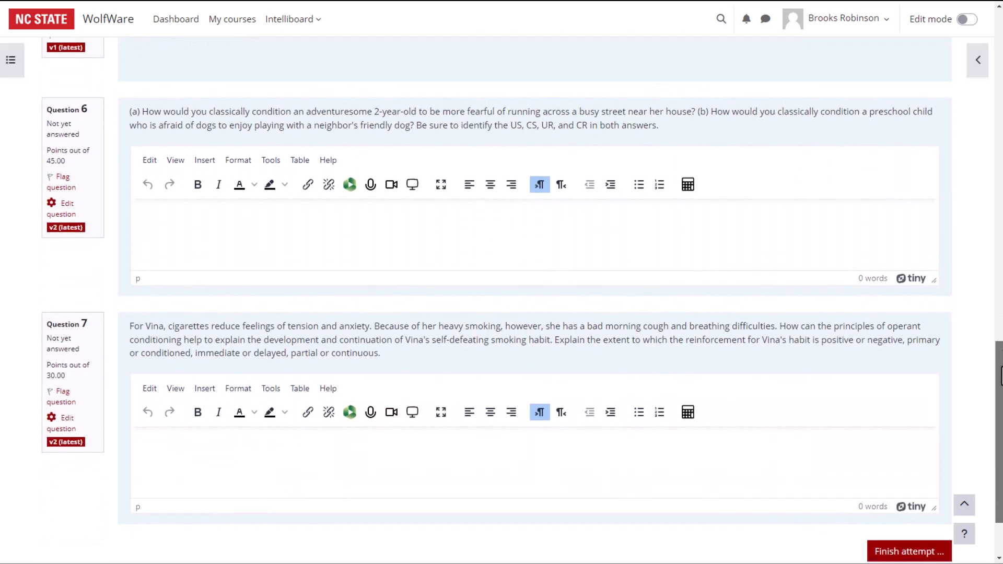
{"action": "scroll", "scroll_direction": "down", "scroll_amount": 3}
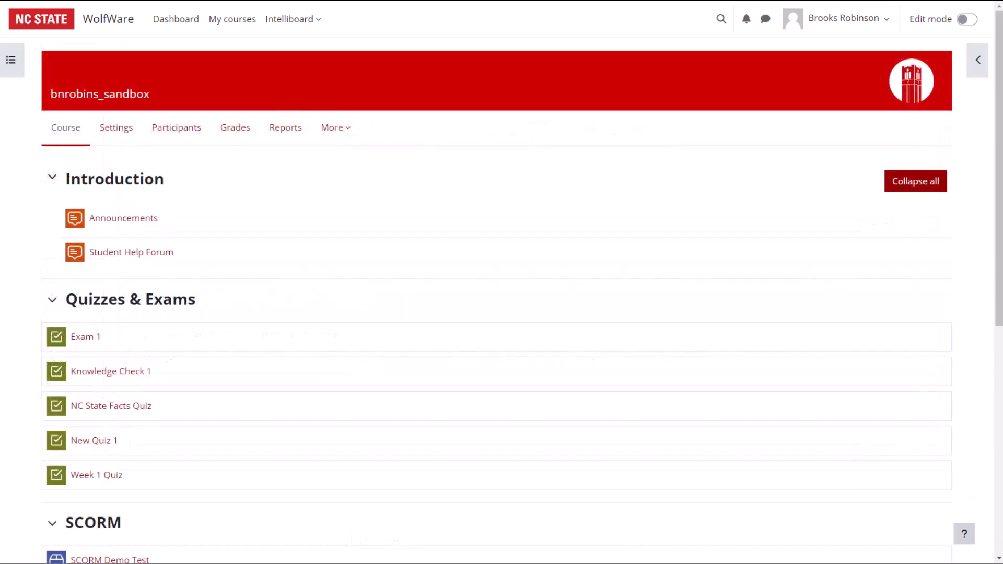
{"action": "mouse_move", "coordinate": [210, 465]}
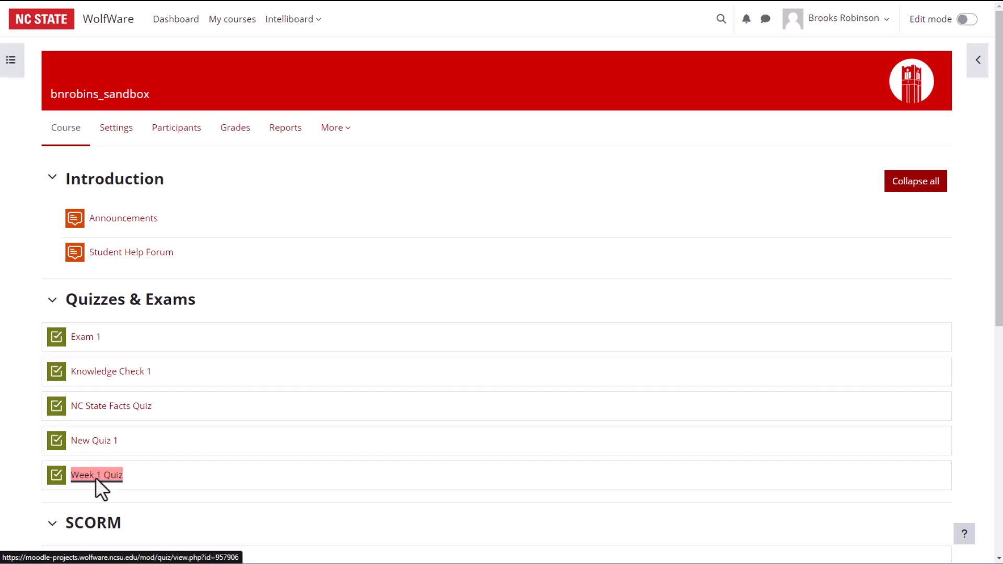
{"action": "left_click", "coordinate": [96, 474]}
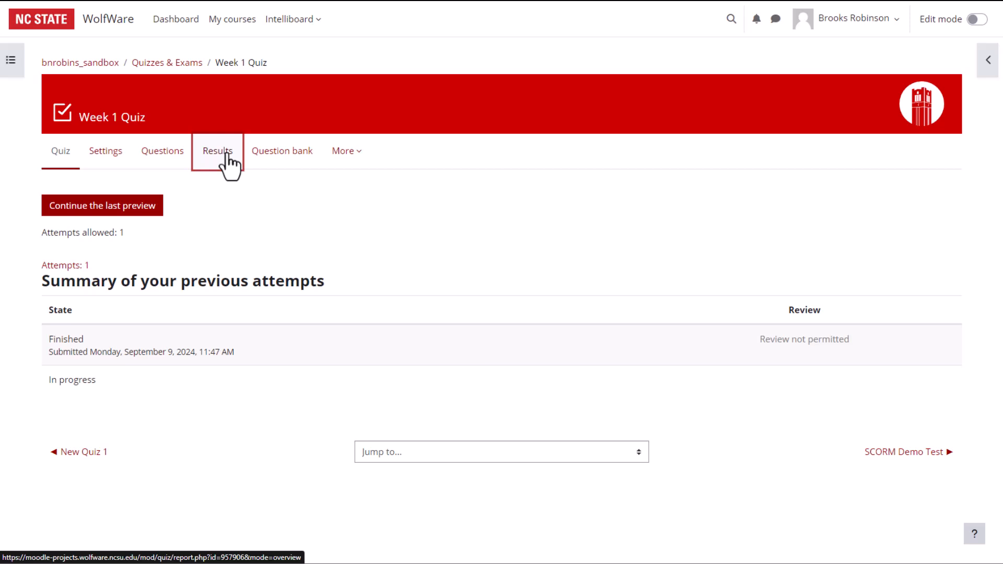
{"action": "left_click", "coordinate": [216, 150]}
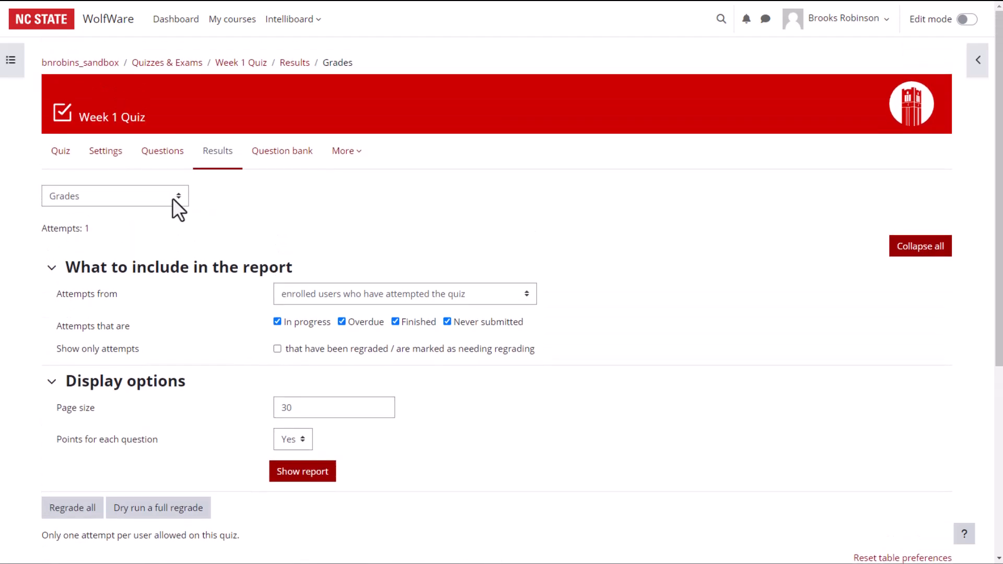
- Switch the Results report to Manual grading, listing essay questions 6 and 7
{"action": "left_click", "coordinate": [114, 195]}
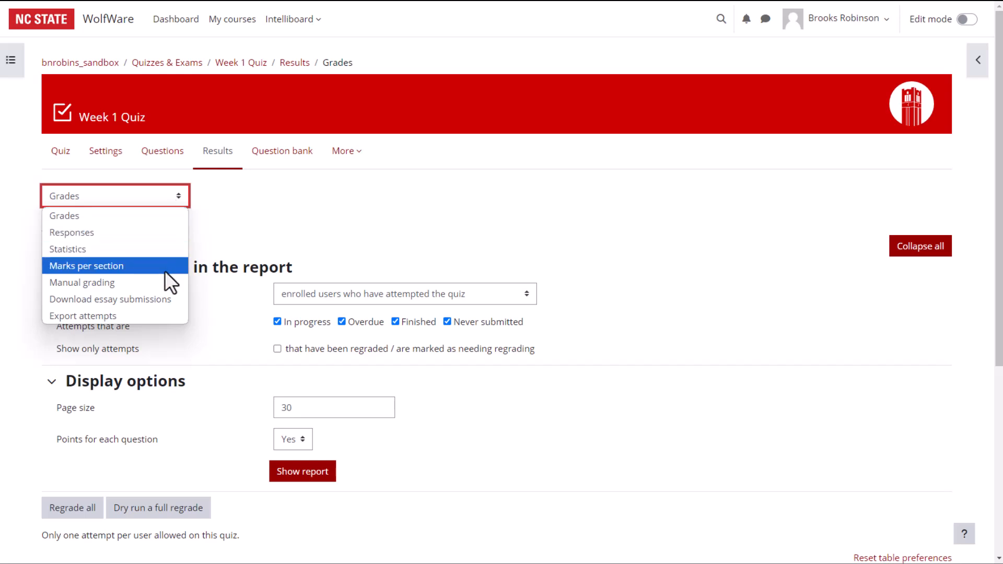
{"action": "left_click", "coordinate": [82, 282]}
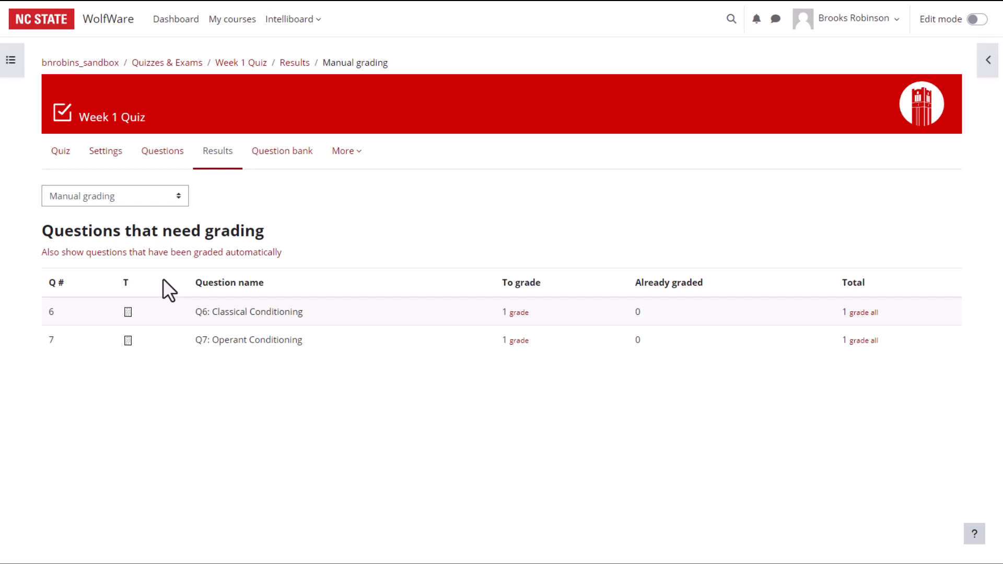
{"action": "mouse_move", "coordinate": [363, 317]}
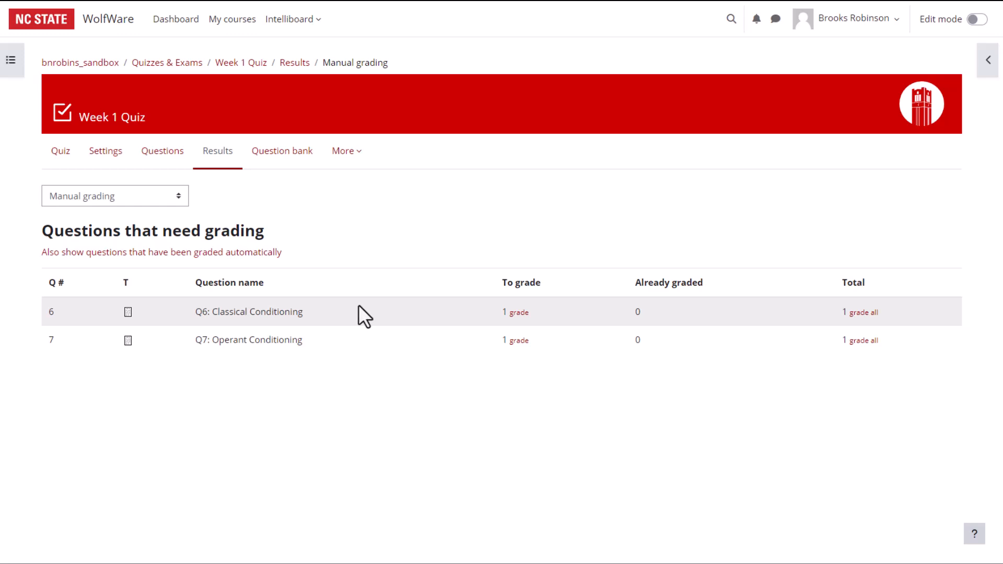
{"action": "mouse_move", "coordinate": [518, 312]}
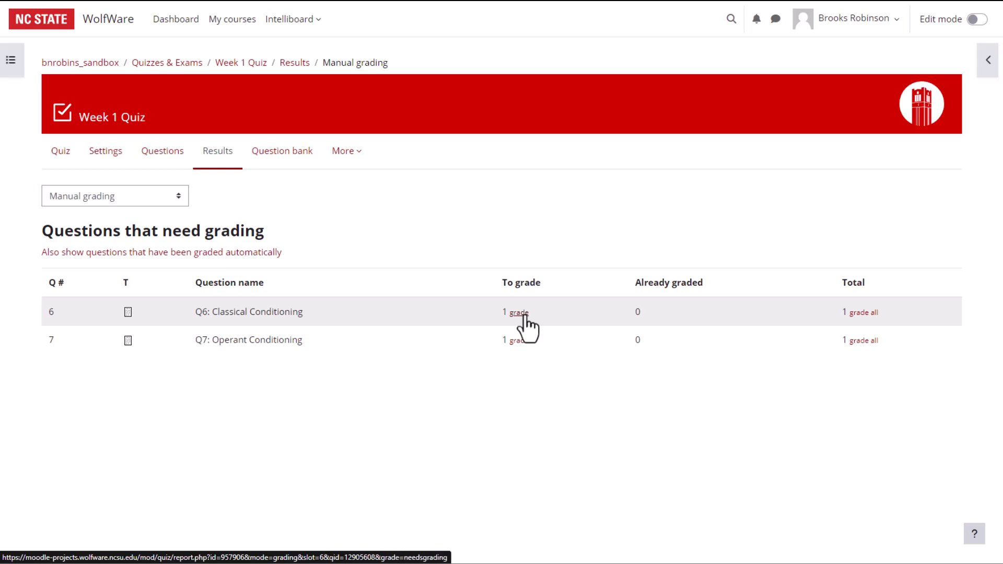
- Grade the Q6 Classical Conditioning essay 40 points with the comment 'Great job!'
{"action": "left_click", "coordinate": [517, 312]}
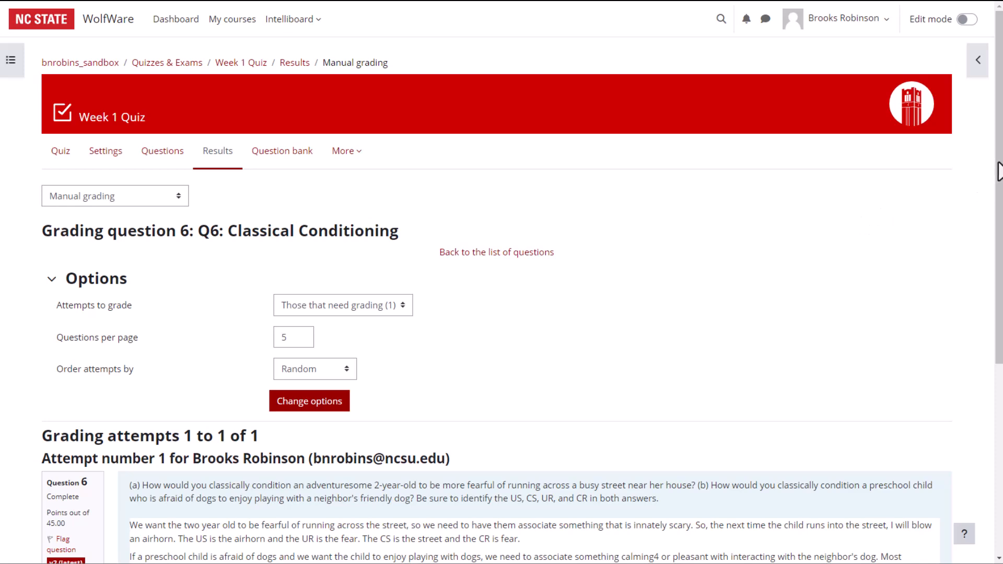
{"action": "scroll", "scroll_direction": "down", "scroll_amount": 3}
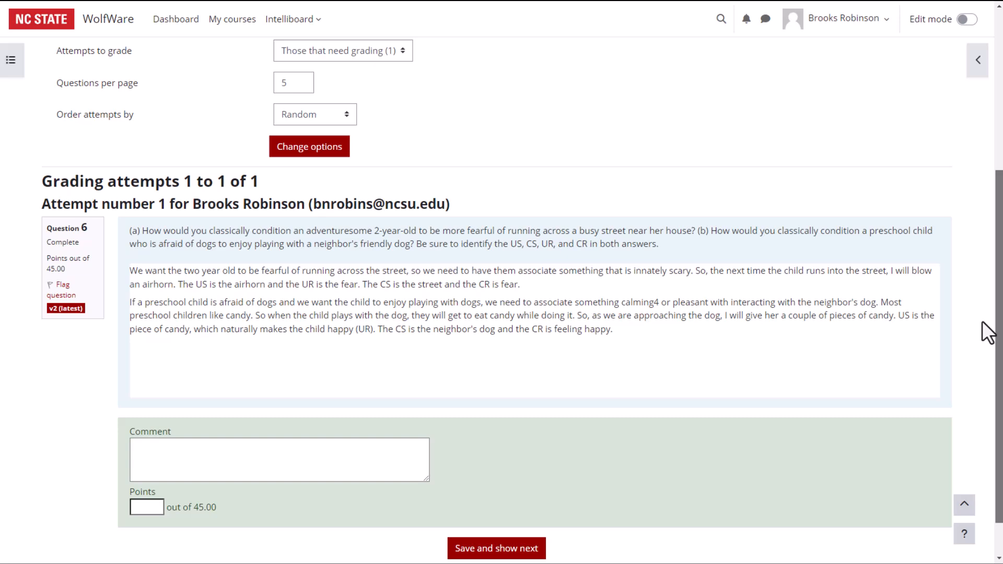
{"action": "scroll", "scroll_direction": "down", "scroll_amount": 3}
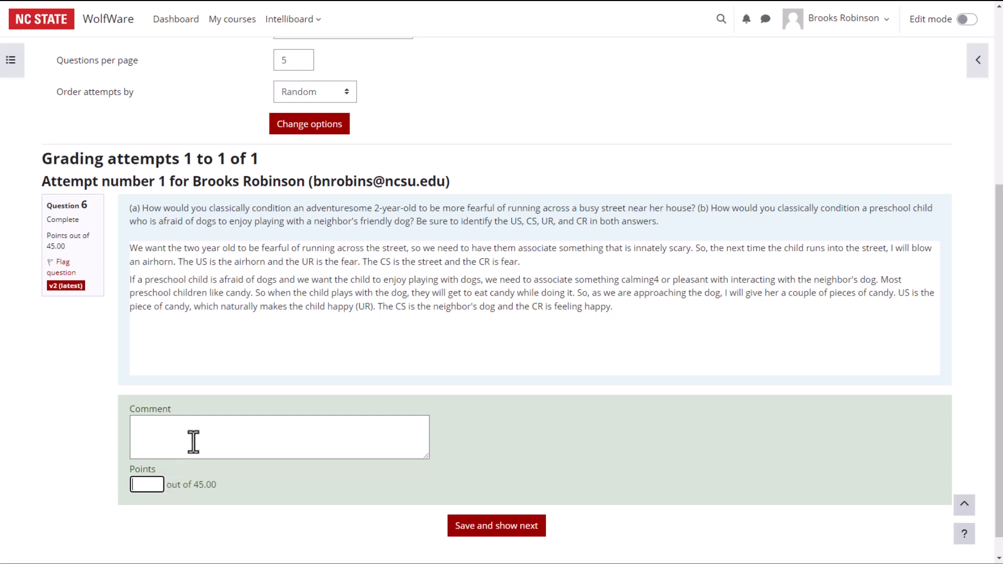
{"action": "type", "text": "40"}
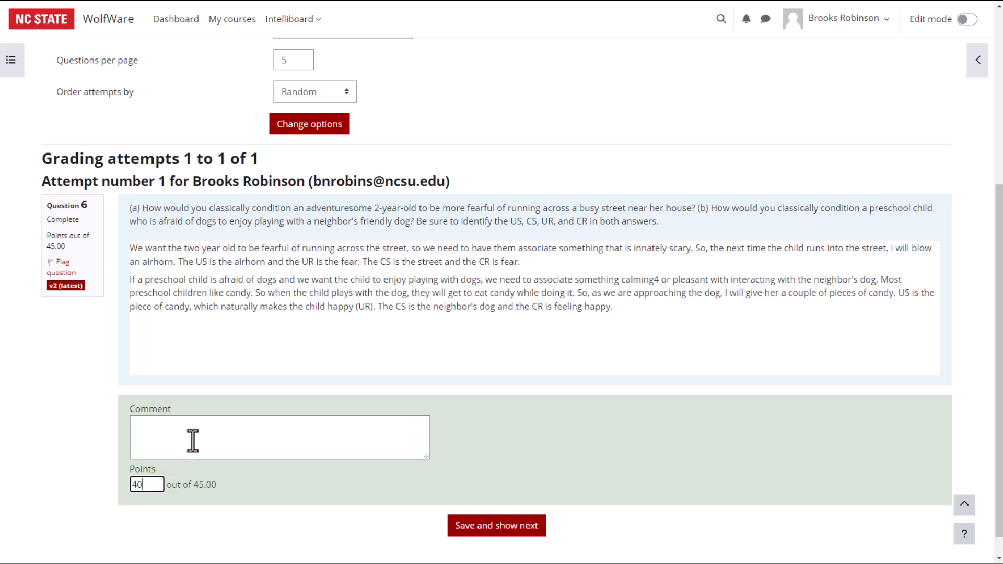
{"action": "type", "text": "Great"}
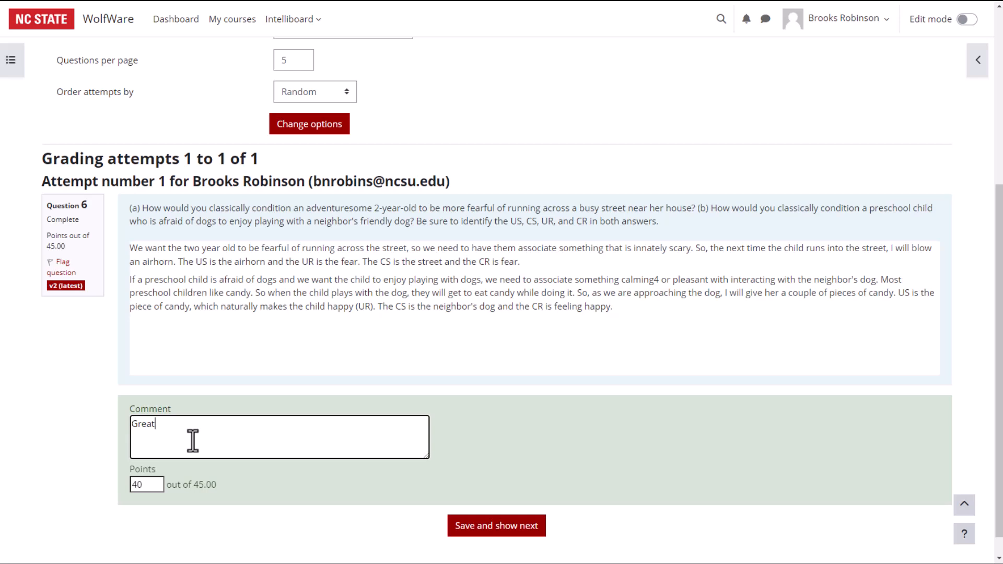
{"action": "type", "text": "job!"}
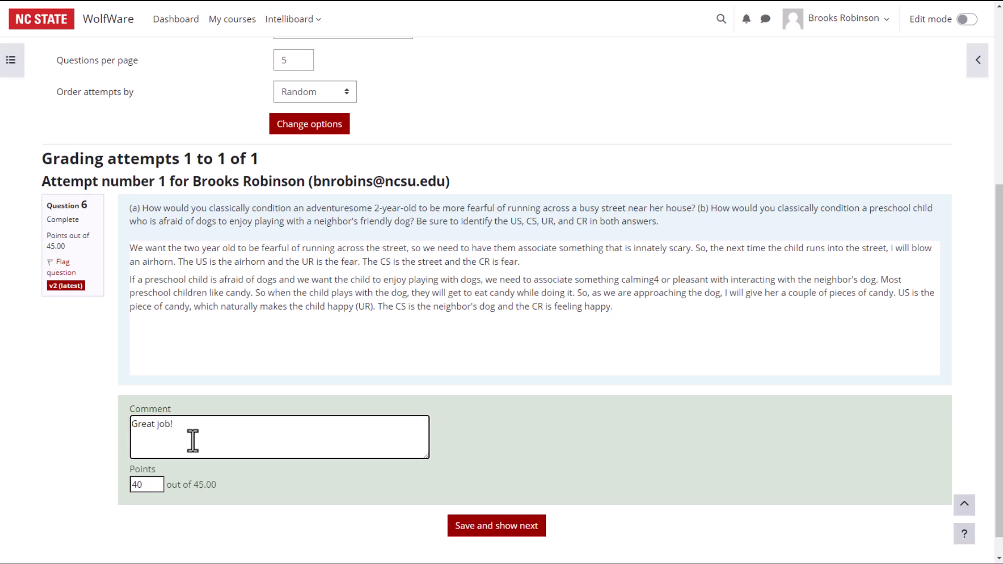
{"action": "mouse_move", "coordinate": [587, 439]}
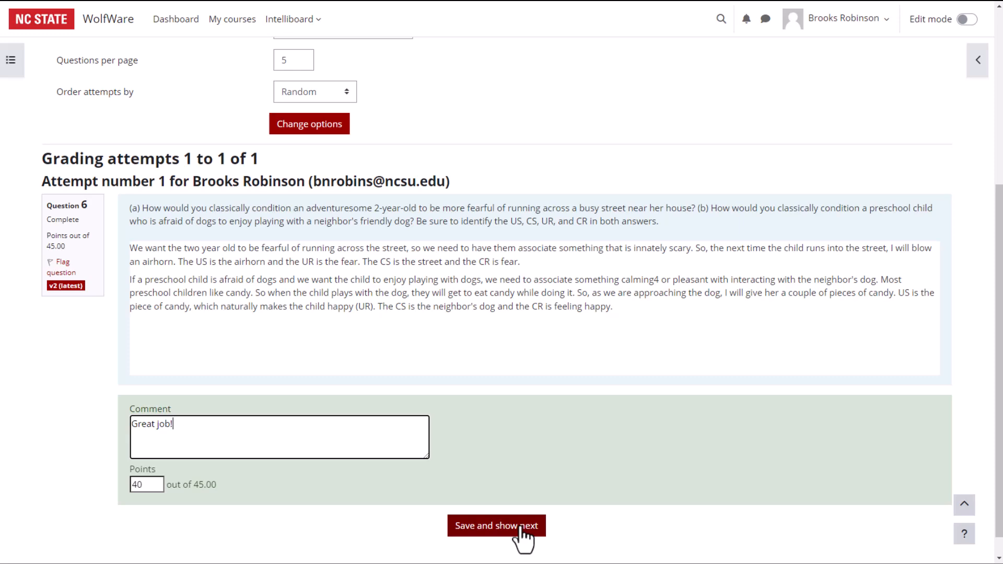
- Save the Q6 grade and return to the list of questions needing grading
{"action": "left_click", "coordinate": [495, 525]}
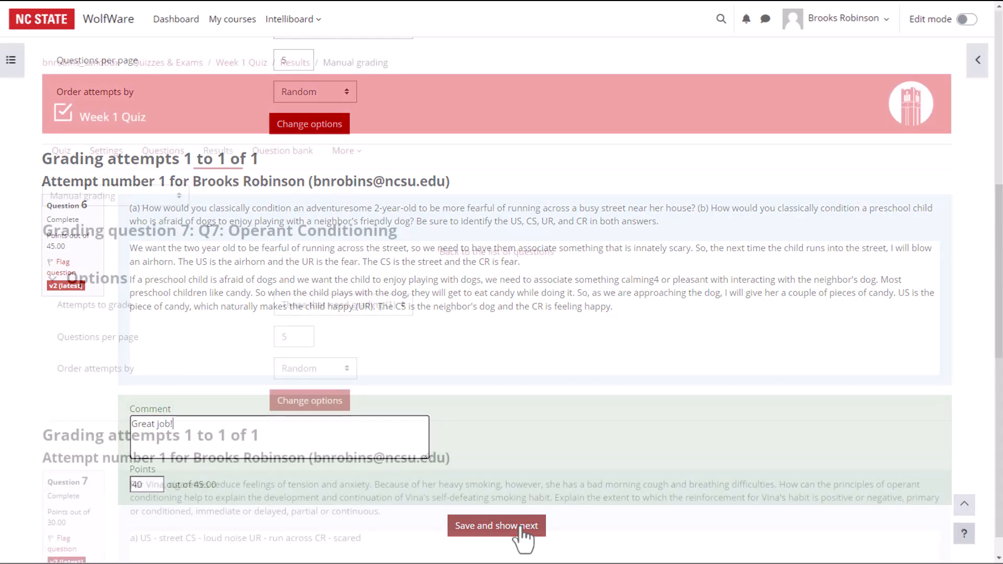
{"action": "left_click", "coordinate": [495, 525]}
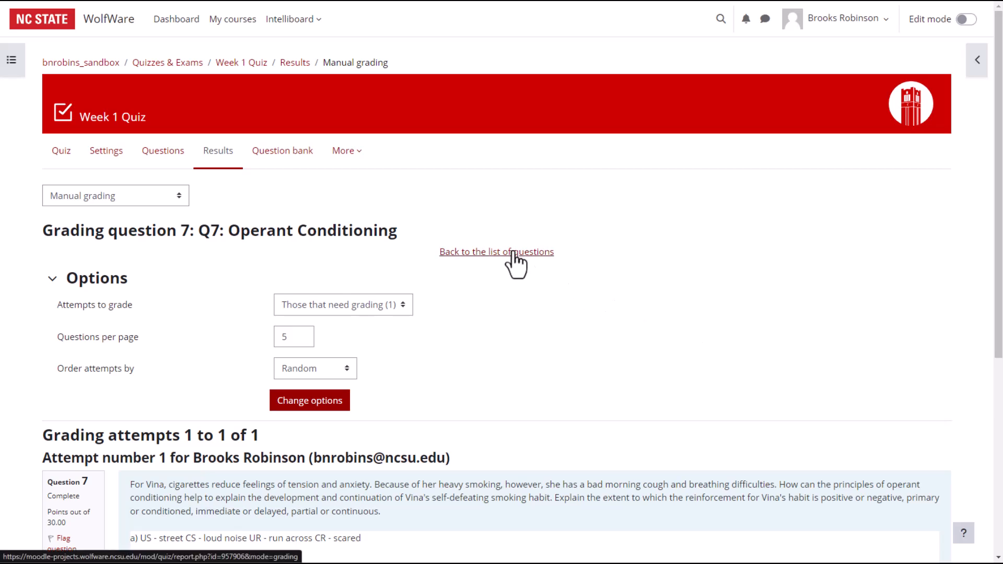
{"action": "left_click", "coordinate": [497, 251]}
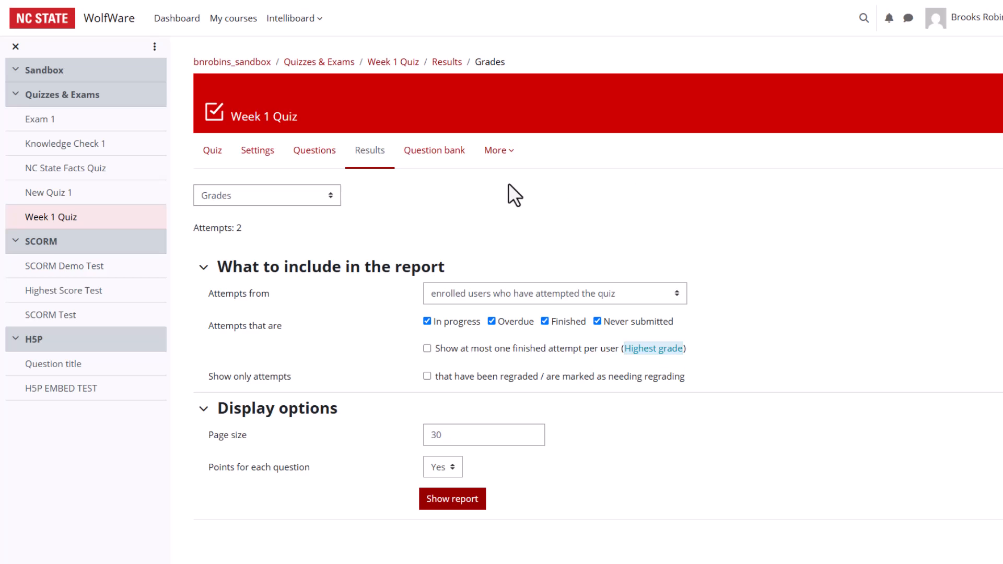
- Download the essay submission files via the Download essay submissions report
{"action": "left_click", "coordinate": [266, 195]}
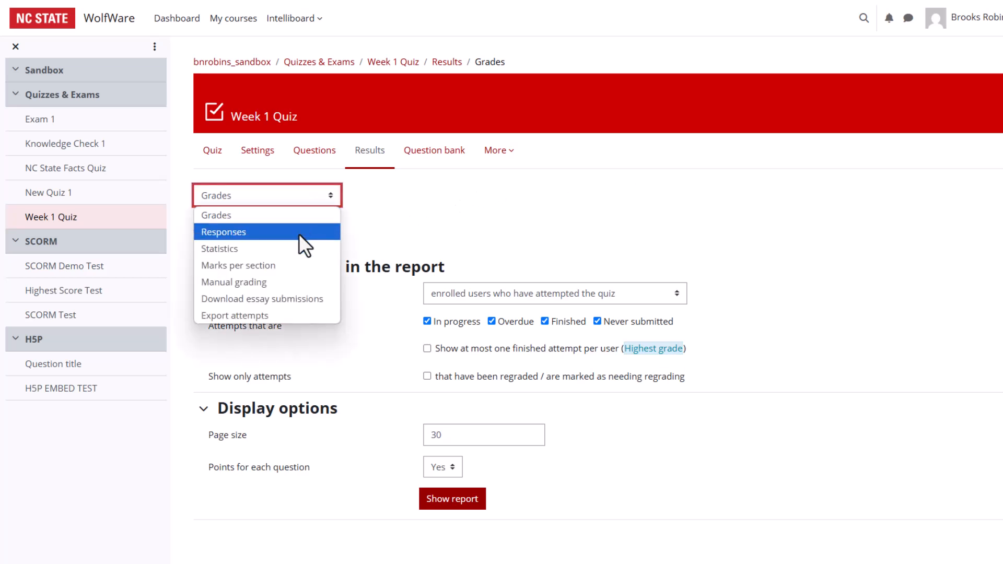
{"action": "left_click", "coordinate": [261, 299]}
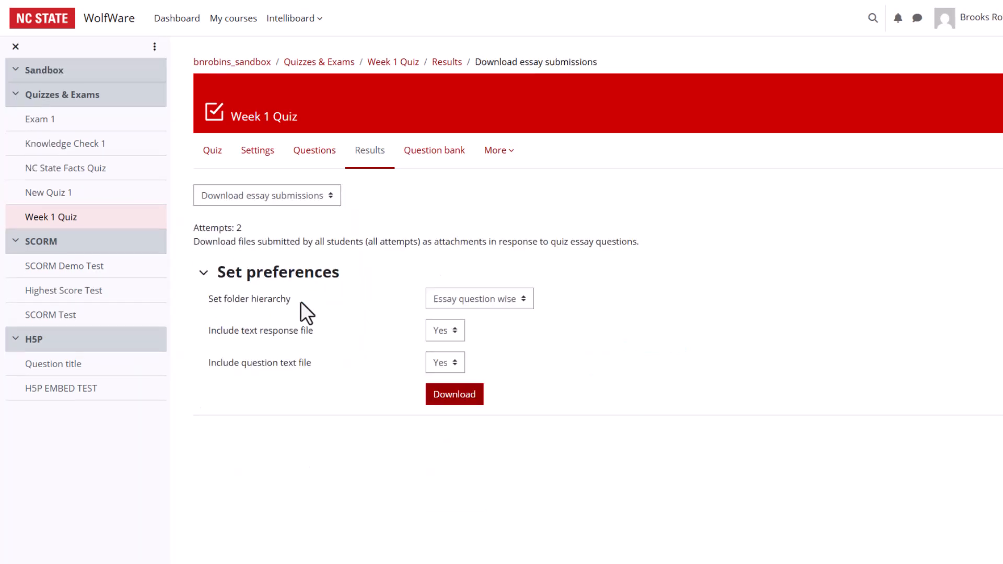
{"action": "mouse_move", "coordinate": [766, 243]}
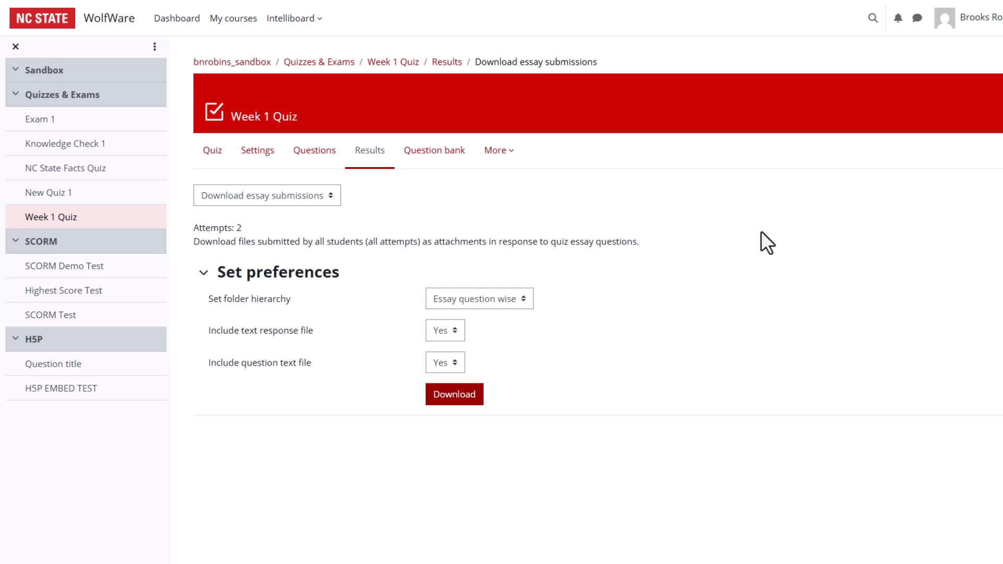
{"action": "mouse_move", "coordinate": [641, 345]}
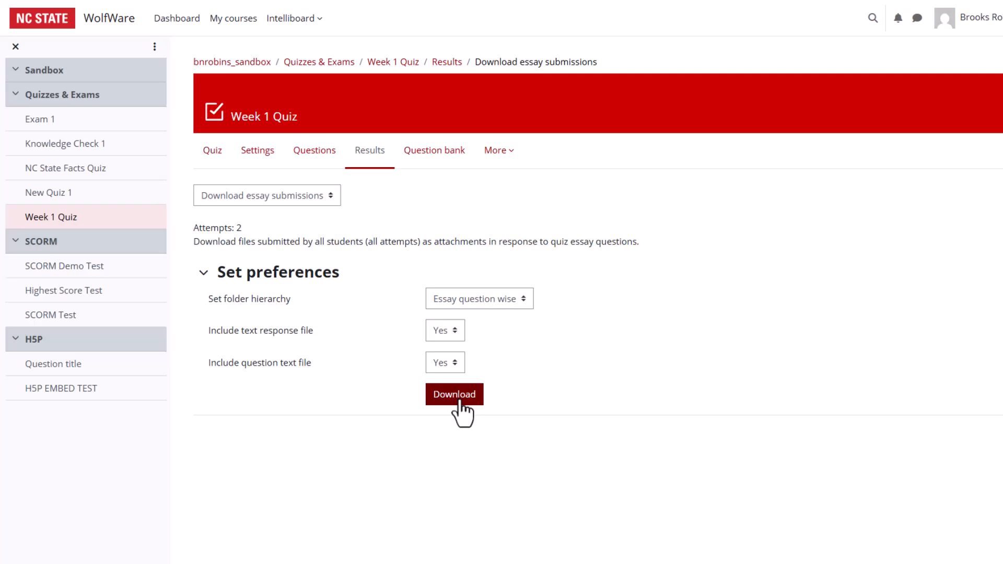
{"action": "left_click", "coordinate": [453, 393]}
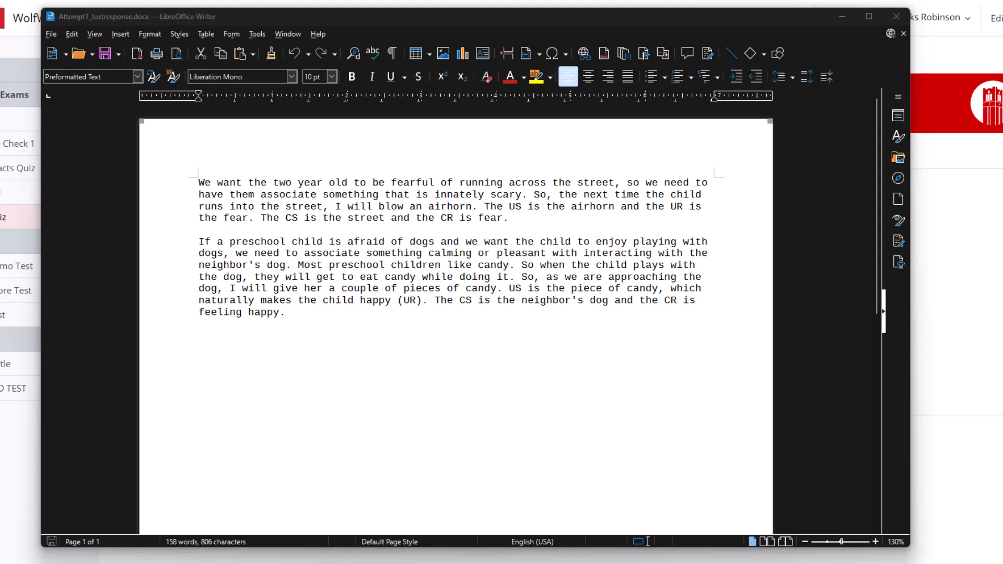
- Comment 'Great work!' on the final sentence about the neighbor's dog
{"action": "left_click_drag", "start_coordinate": [433, 300], "coordinate": [285, 313]}
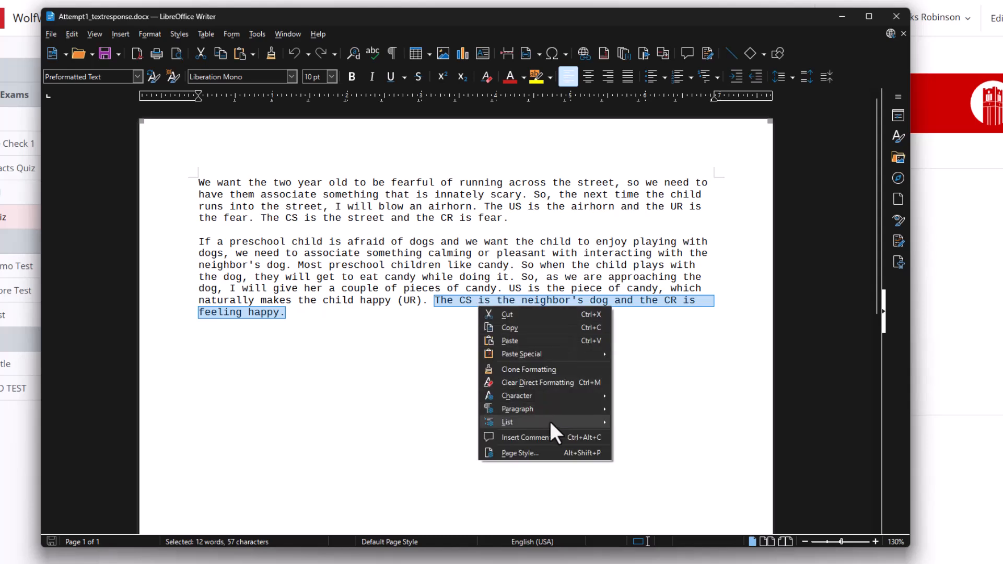
{"action": "left_click", "coordinate": [525, 437]}
{"action": "type", "text": "Great work!"}
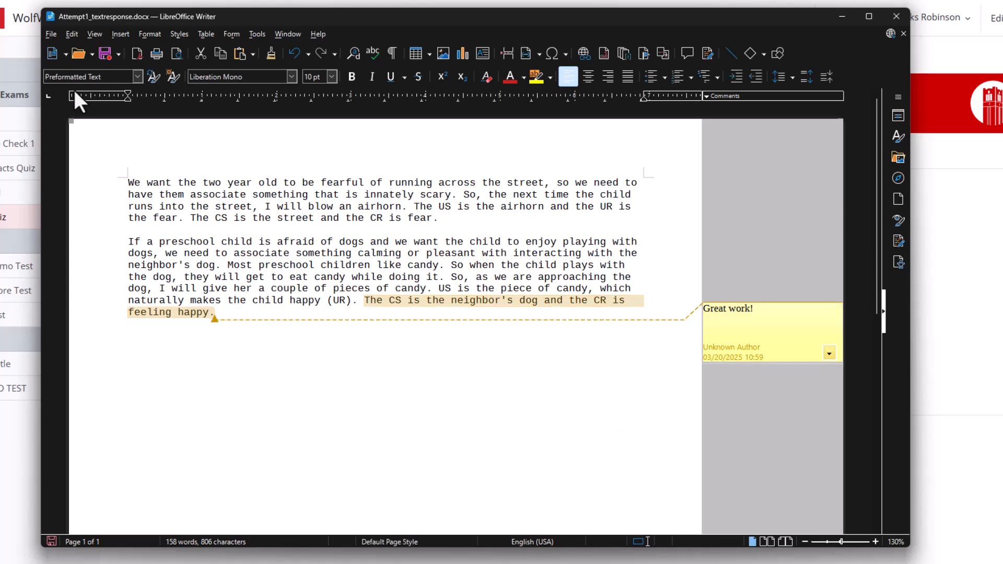
{"action": "left_click", "coordinate": [50, 34]}
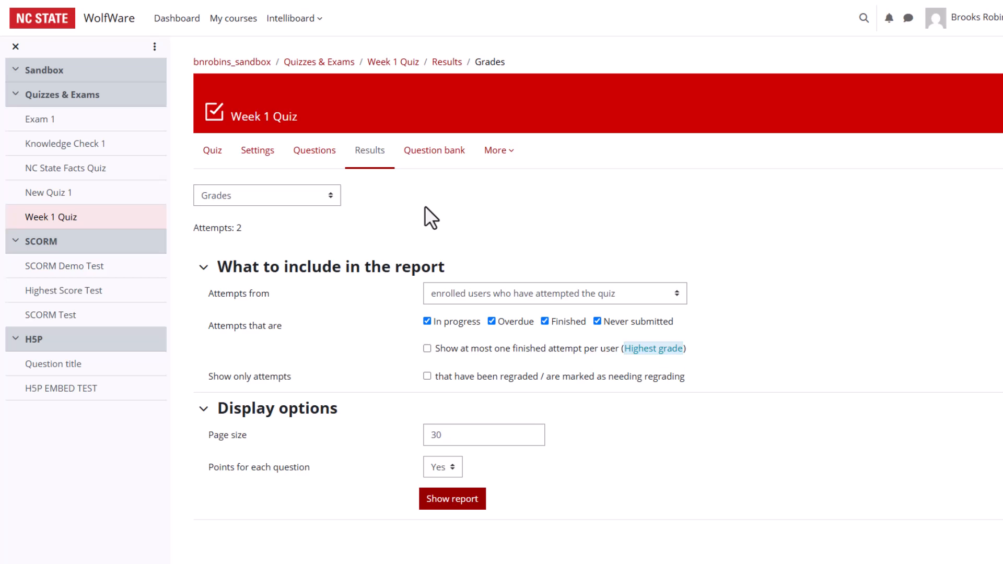
- Open Manual grading for Q6 attempt 2 and insert a link in its comment
{"action": "left_click", "coordinate": [266, 195]}
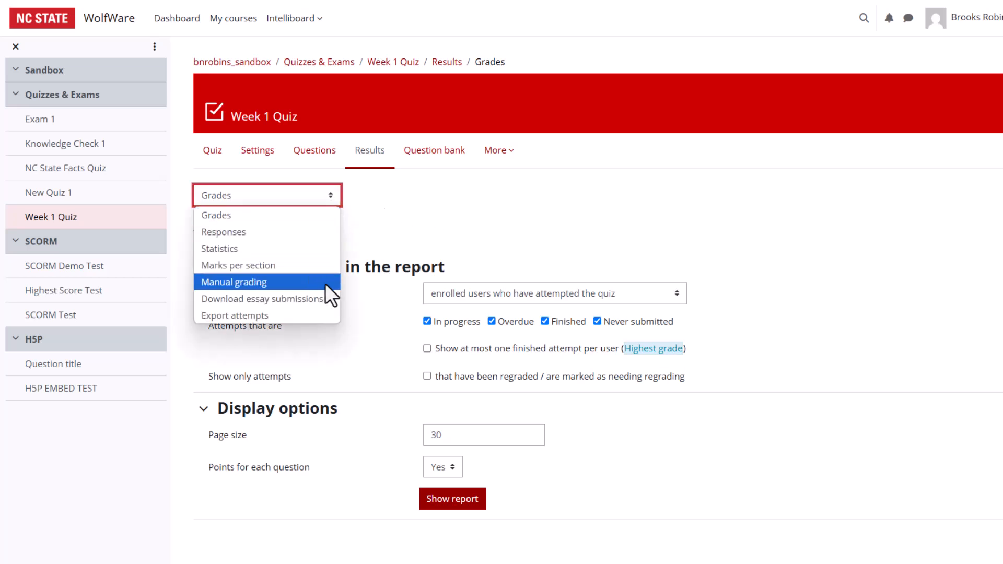
{"action": "left_click", "coordinate": [234, 282]}
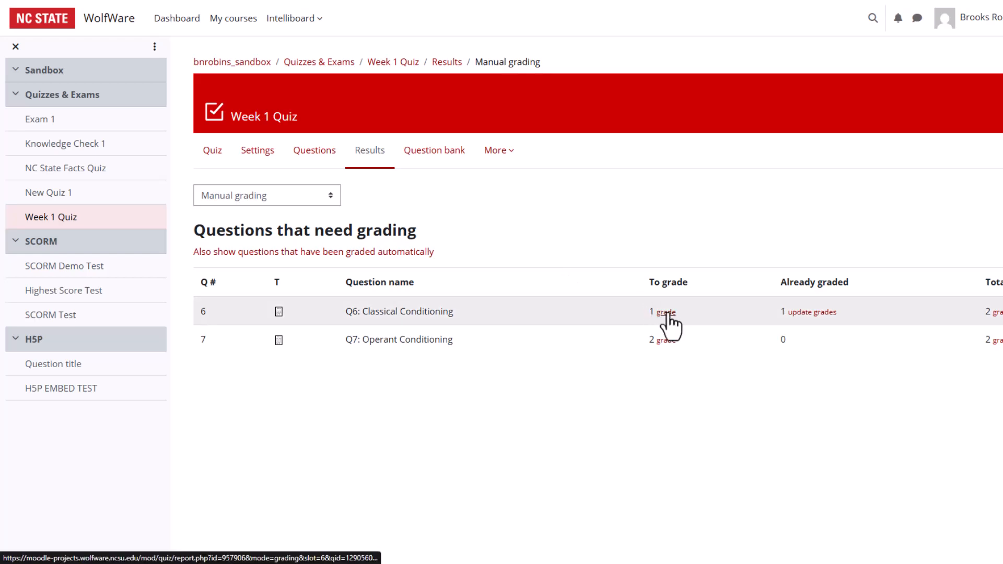
{"action": "left_click", "coordinate": [663, 312]}
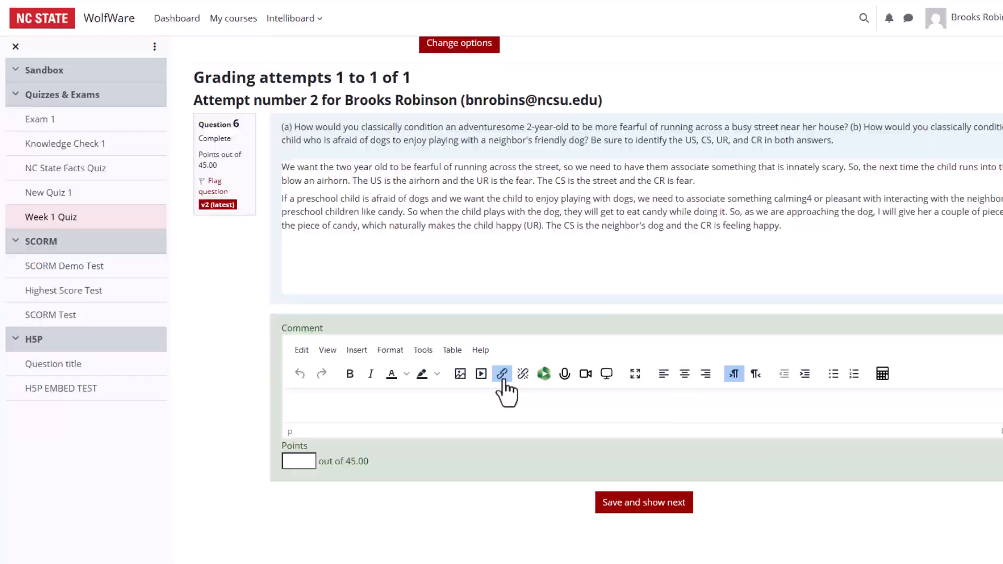
{"action": "left_click", "coordinate": [502, 373]}
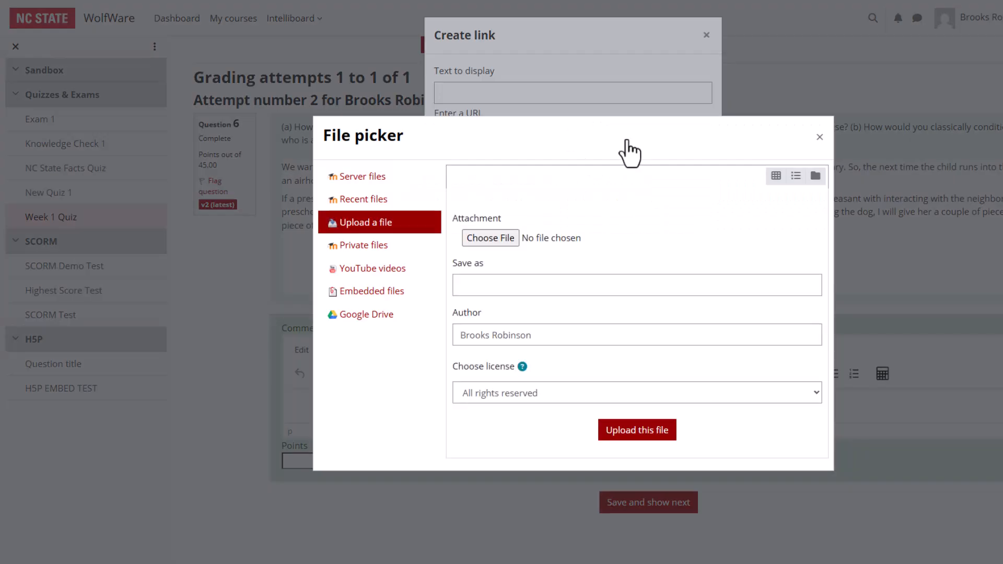